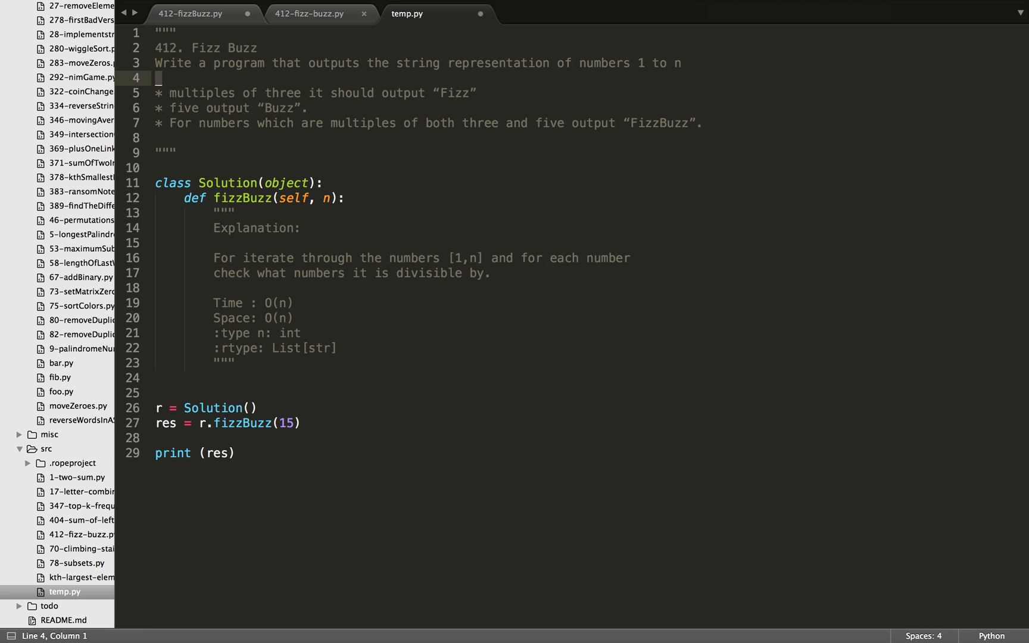
Insert an empty line between the Solution class line and def fizzBuzz.
click(642, 63)
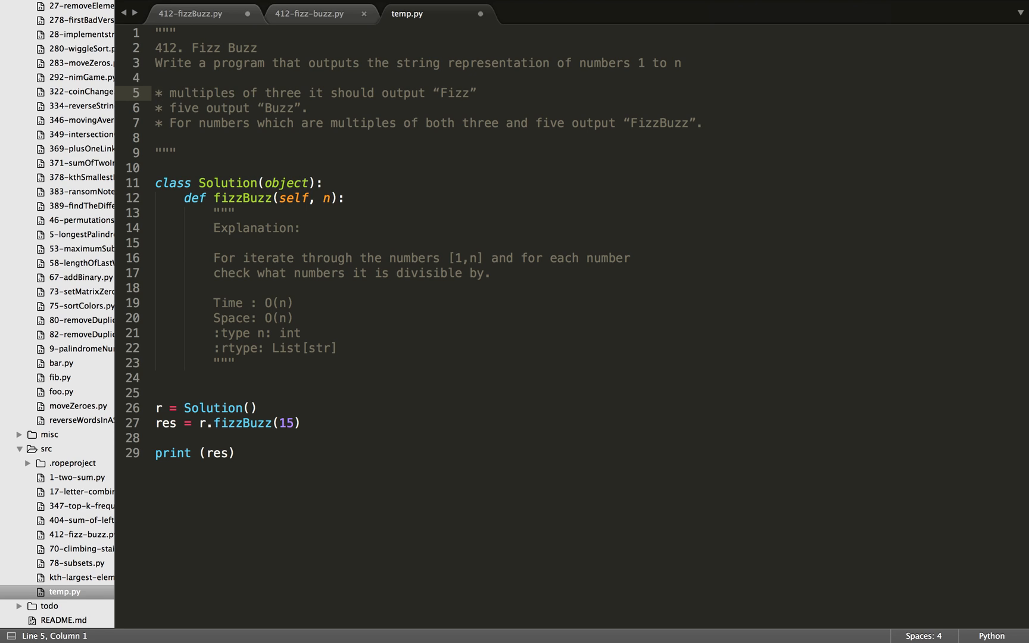
click(471, 123)
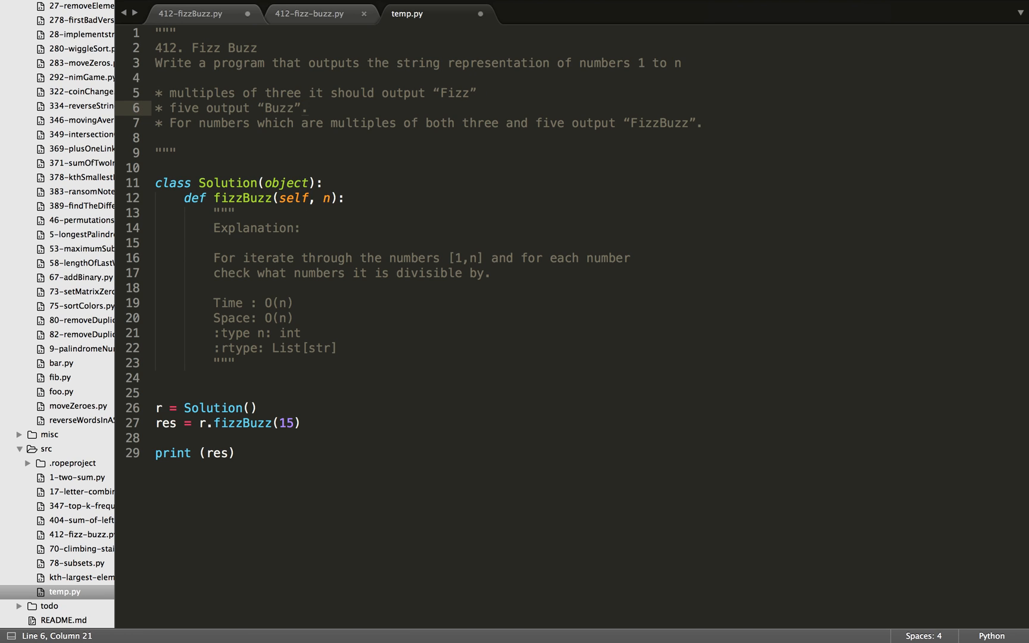
click(471, 123)
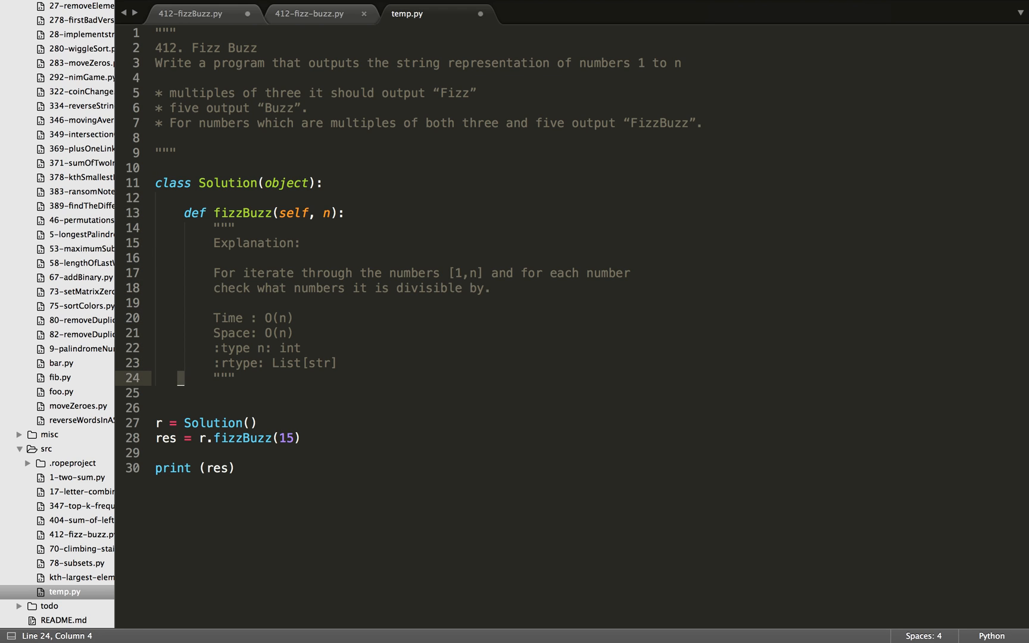
Add acc = [] and a for i in range(1, n+1): loop, starting an if.
text(ad)
click(591, 407)
text(acc = [)
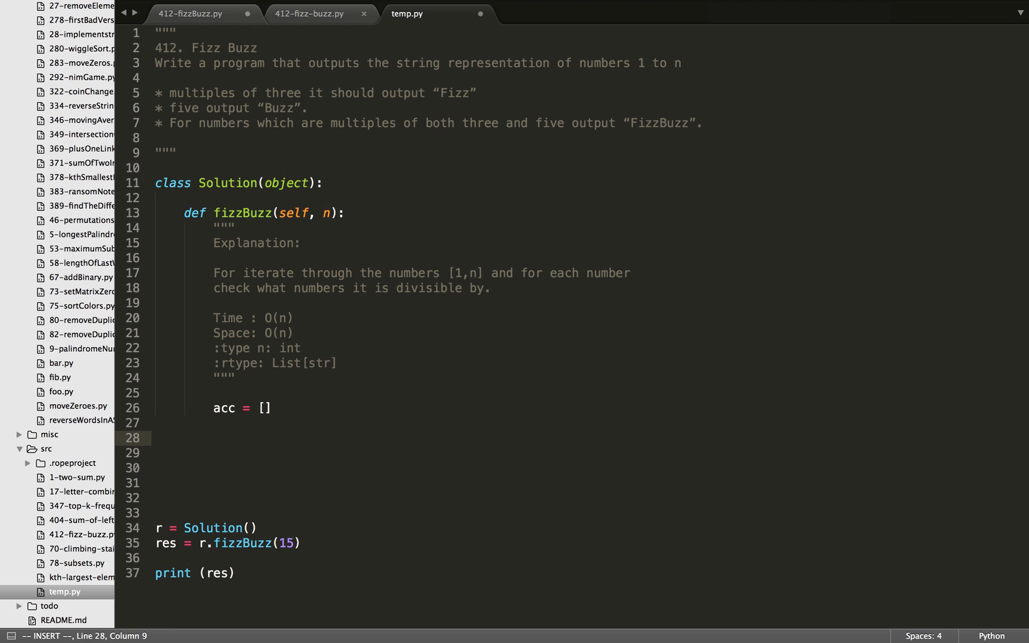
text(for i in range(1, n+1):)
click(586, 468)
text(if)
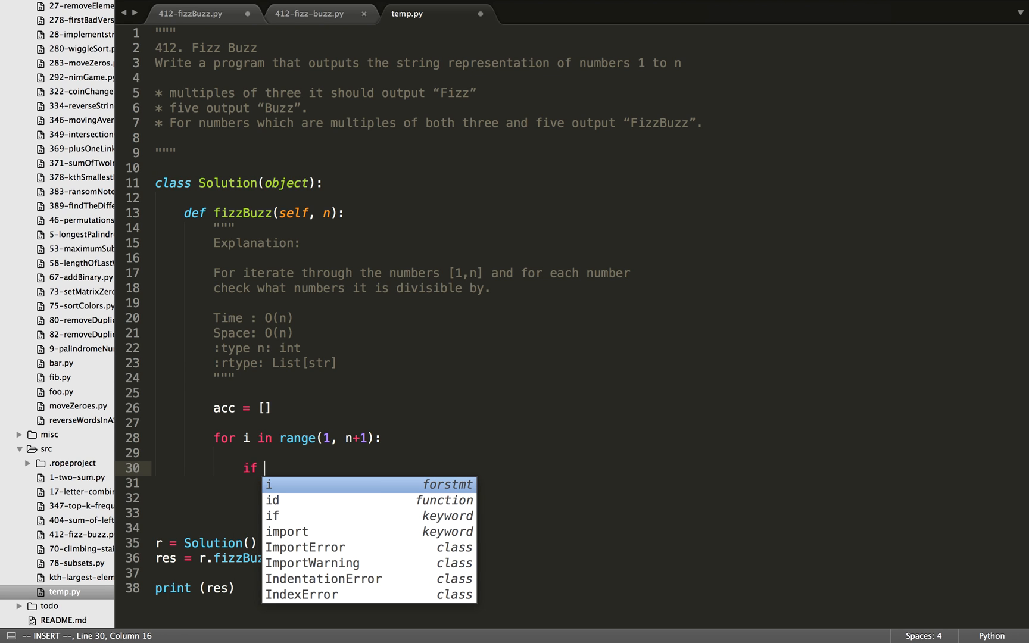
Write if i % 15 == 0: followed by acc.append("FizzBuzz") inside the loop.
text(% 15)
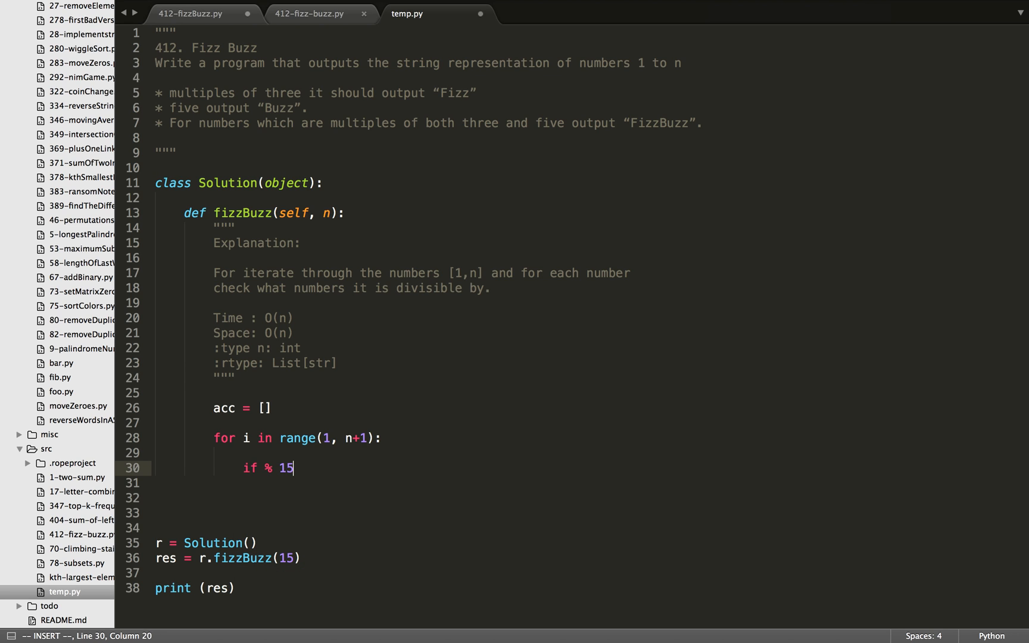
text(i)
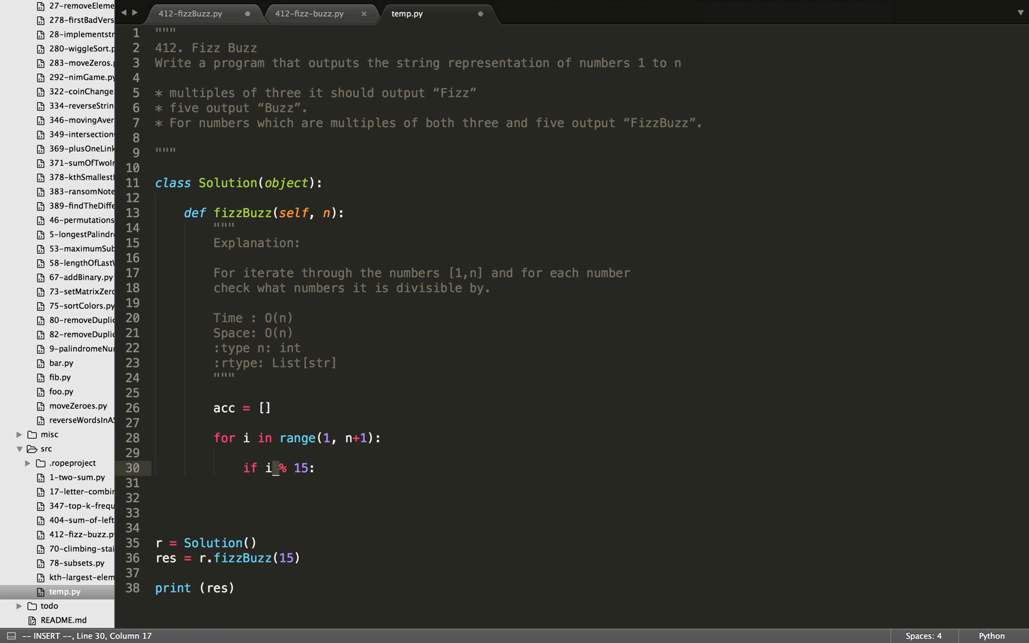
text(== 0j)
click(591, 483)
text(a)
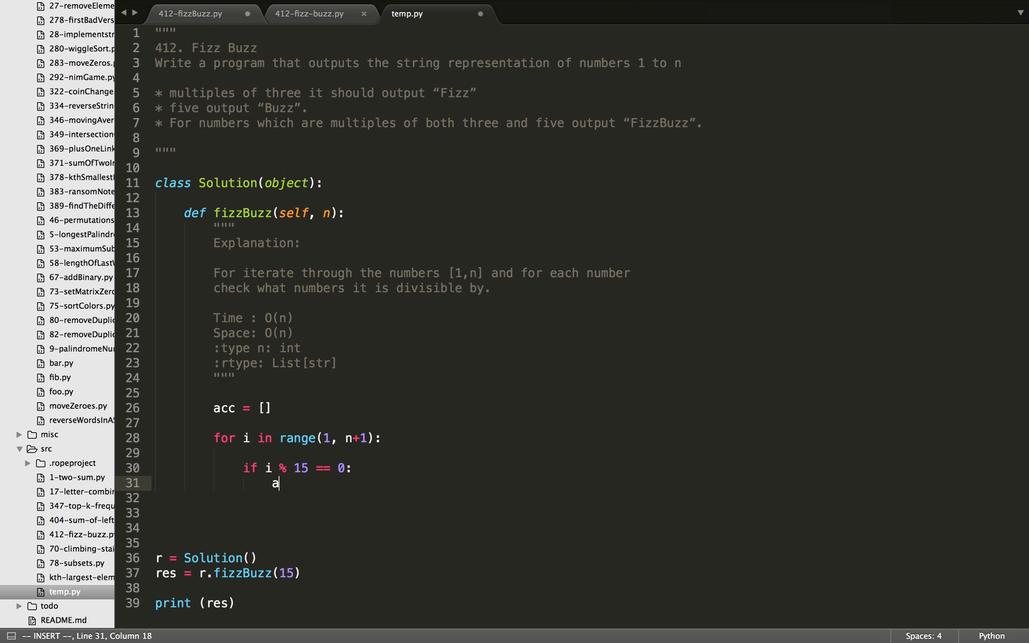
text(cc.append())
click(591, 498)
text(else if)
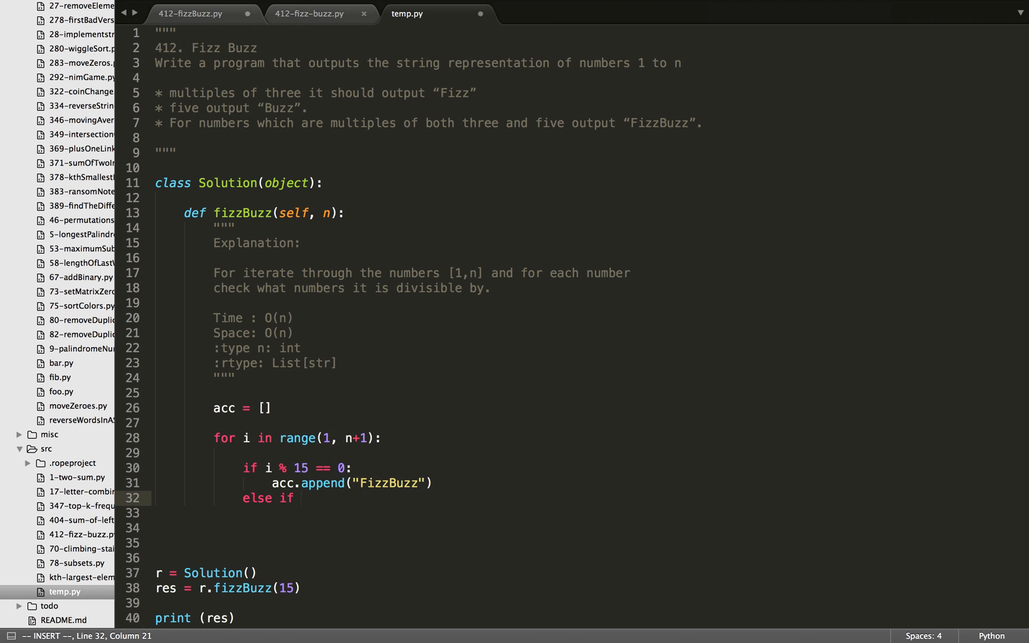
text(i %)
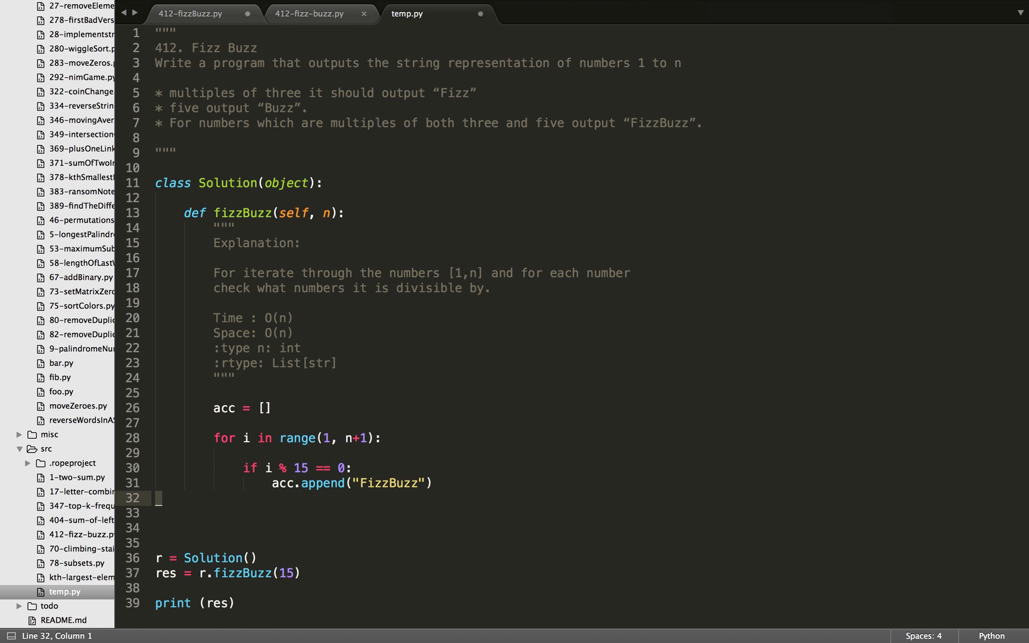
Add elif i % 3 appending "Fizz", elif i % 5 appending "Buzz", and an else.
text(else if i % 3:)
click(590, 512)
text(acc.append)
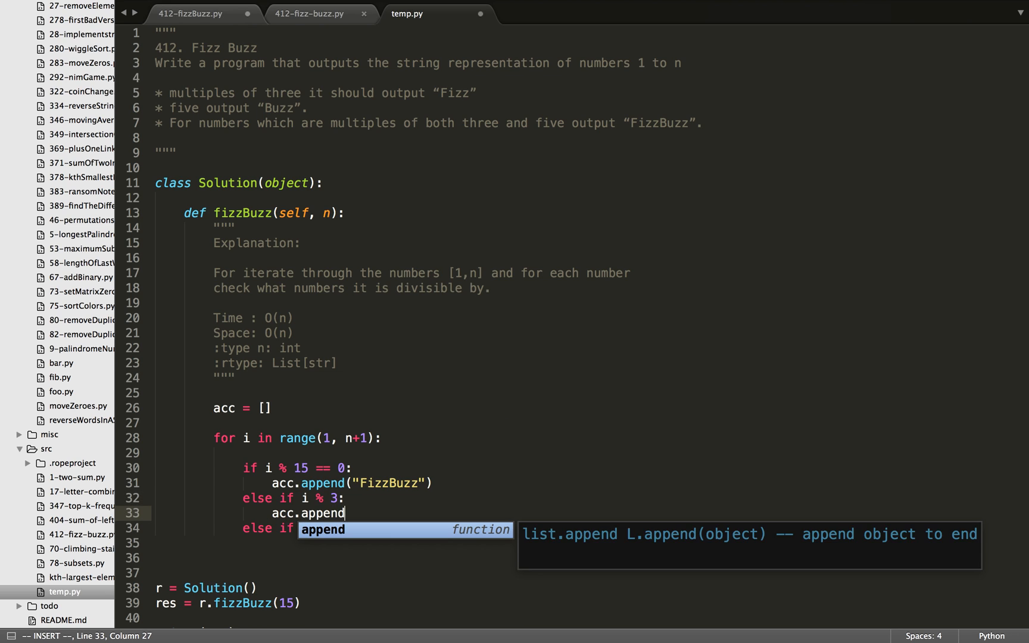
text(("F")
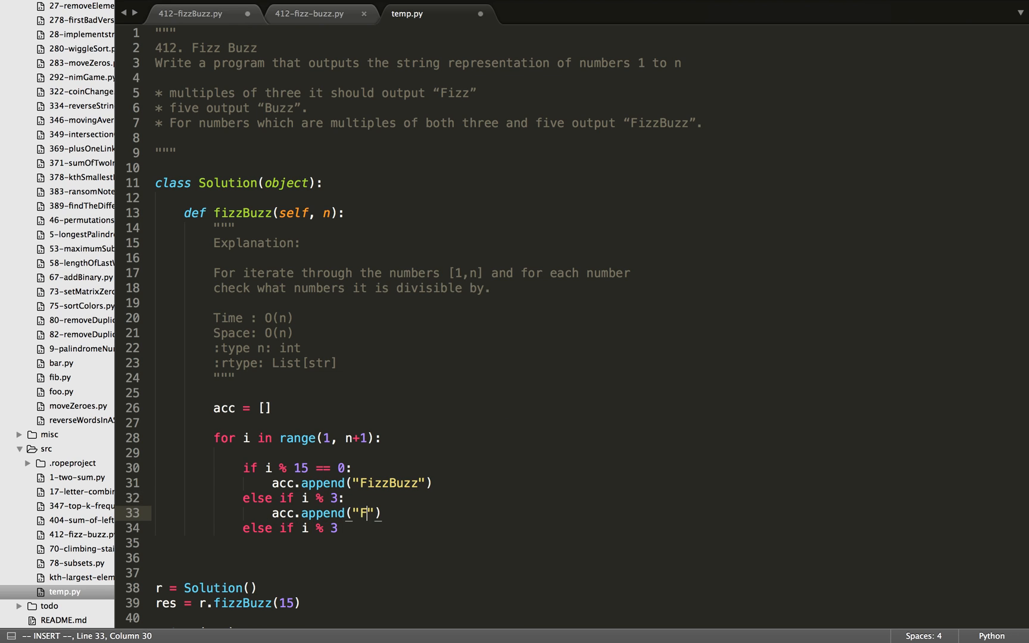
text(izz)
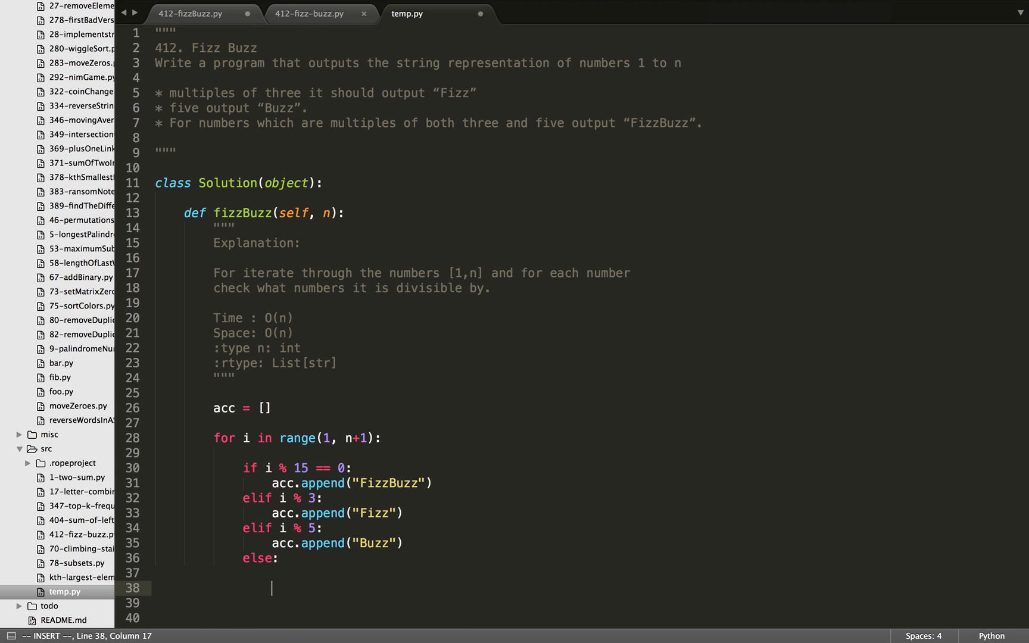
Append str(i) in else, return acc, and build to print the 15-item list.
text(acc.)
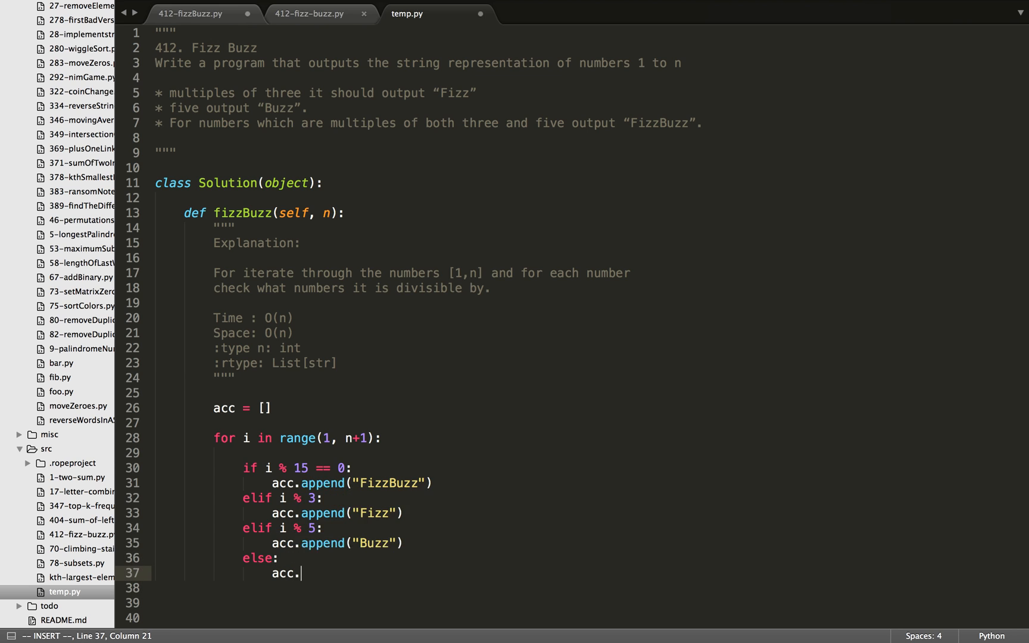
text((stri)
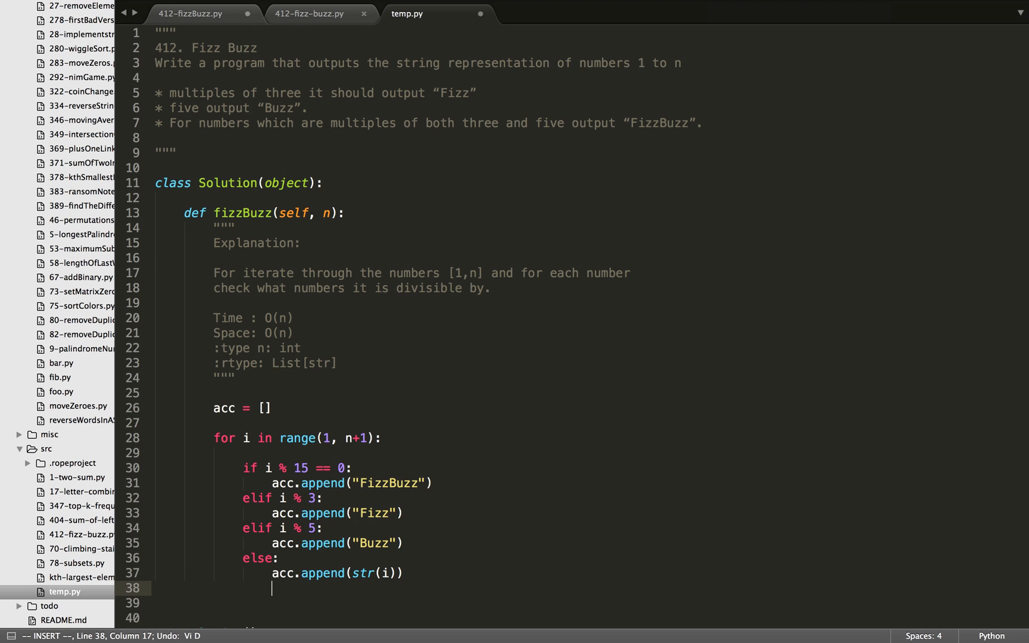
key(backspace)
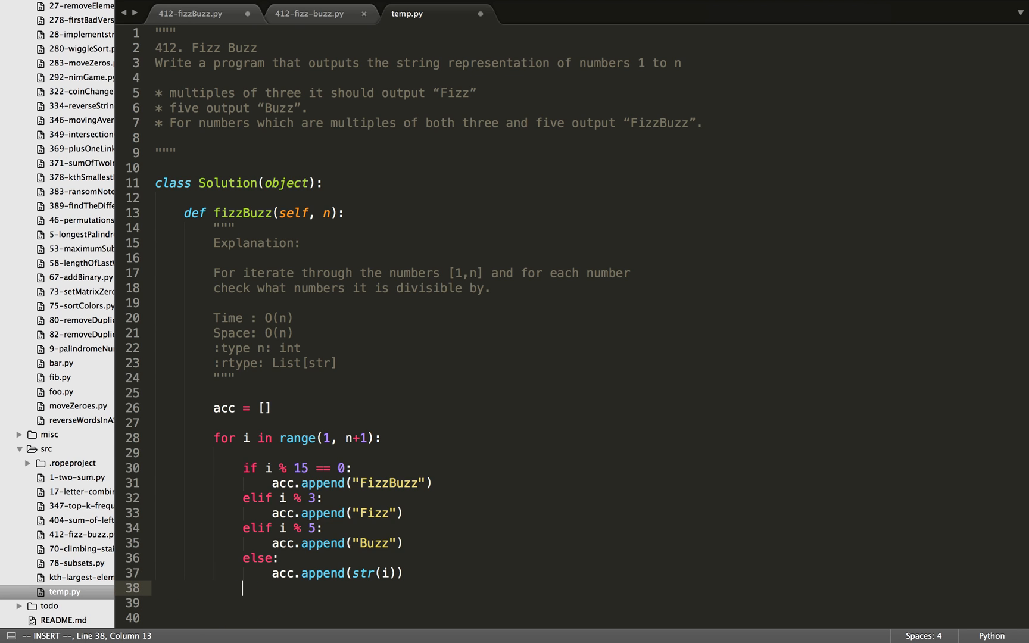
text(return acc)
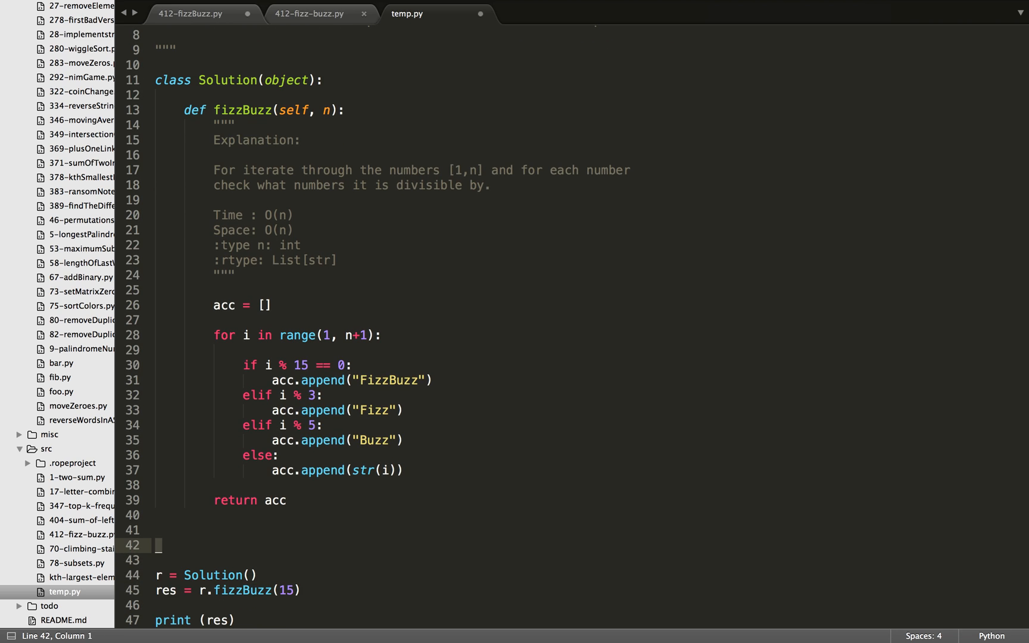
key(cmd+b)
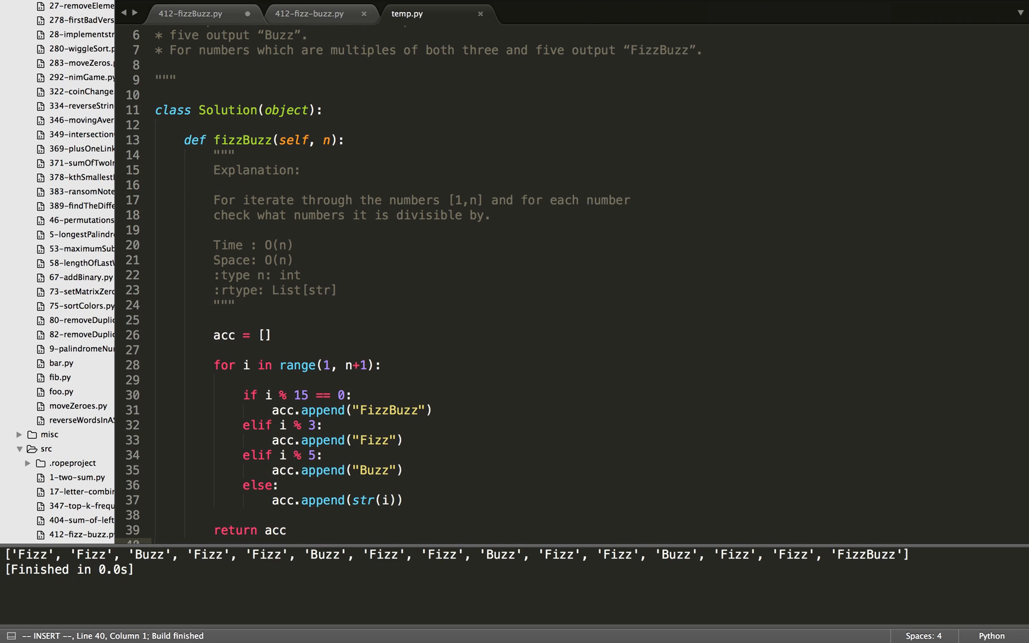